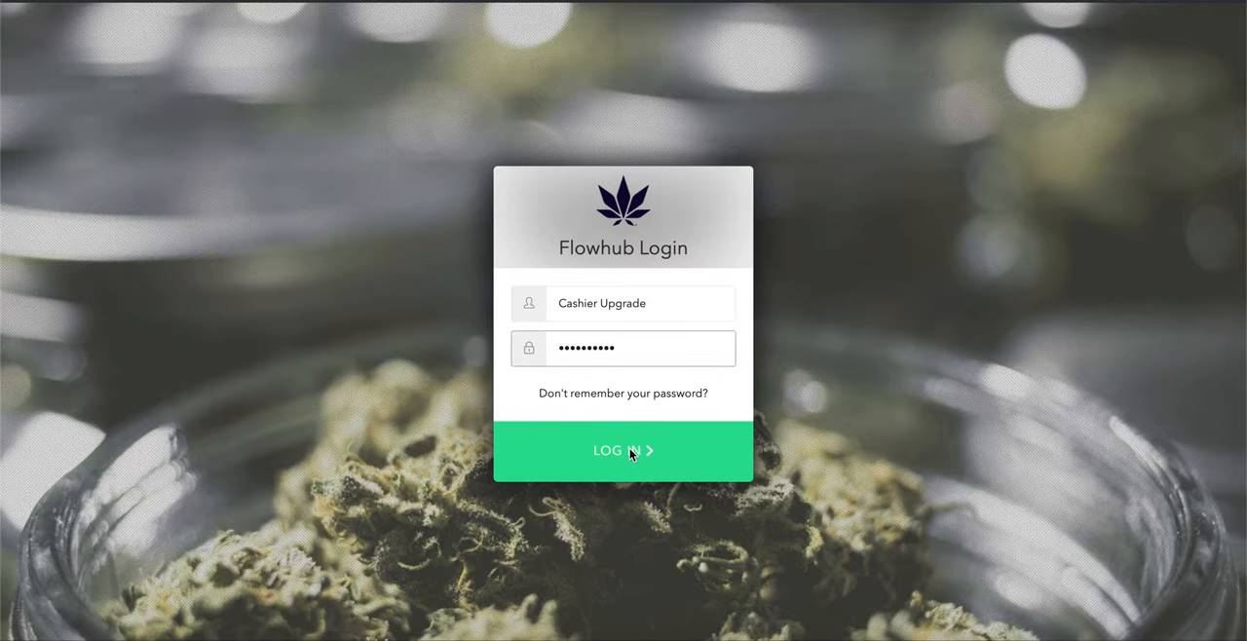
# - Log in with the entered credentials to reach the Specials list
pyautogui.click(624, 450)
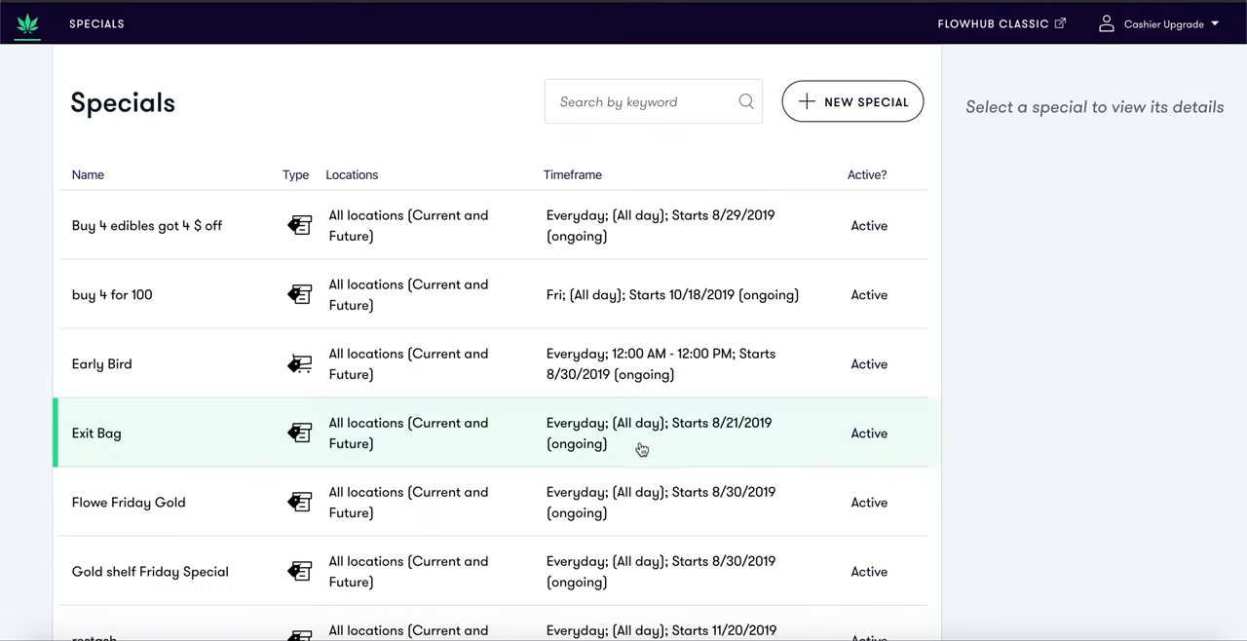
pyautogui.moveTo(919, 157)
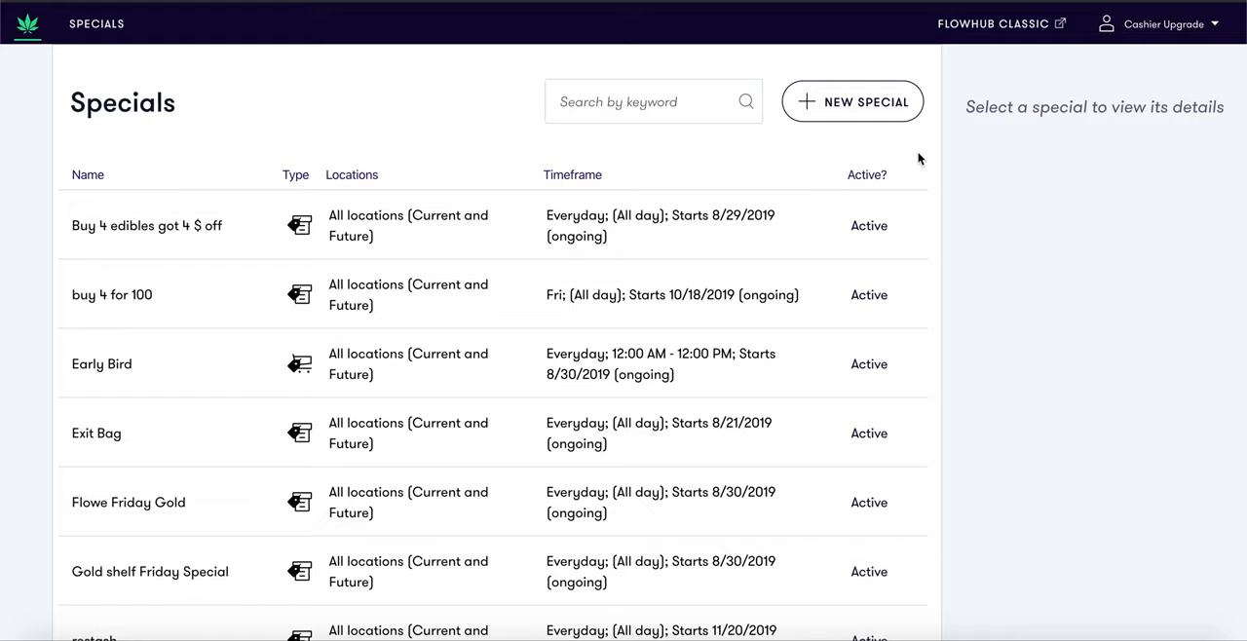
pyautogui.moveTo(764, 117)
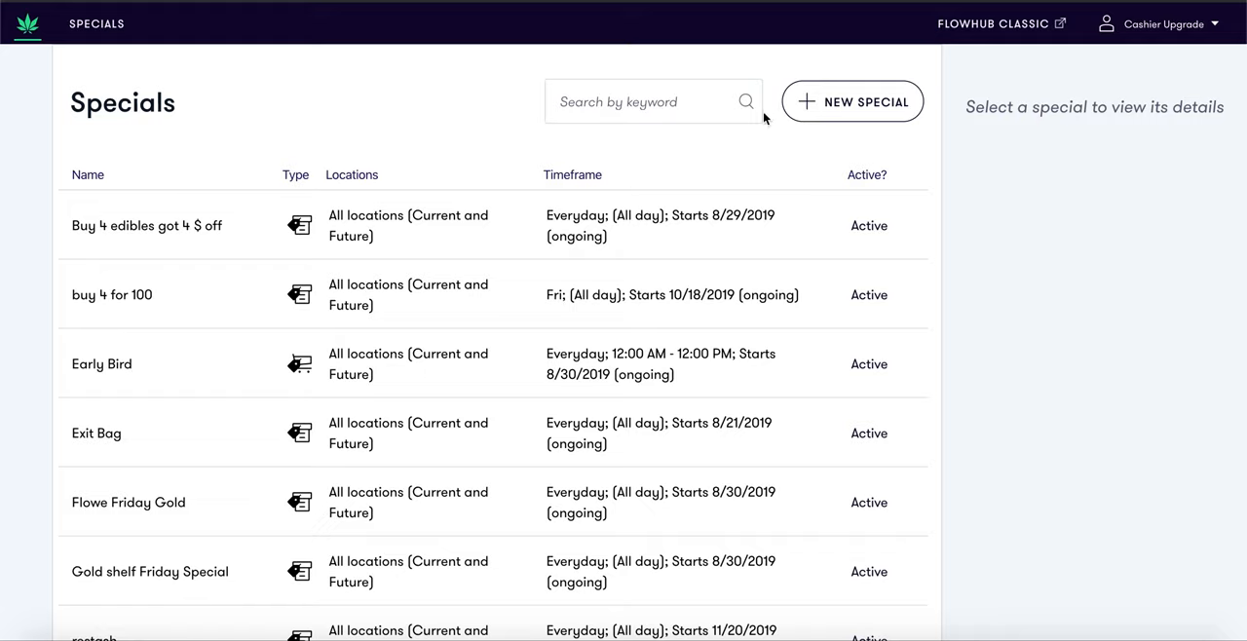
pyautogui.moveTo(679, 132)
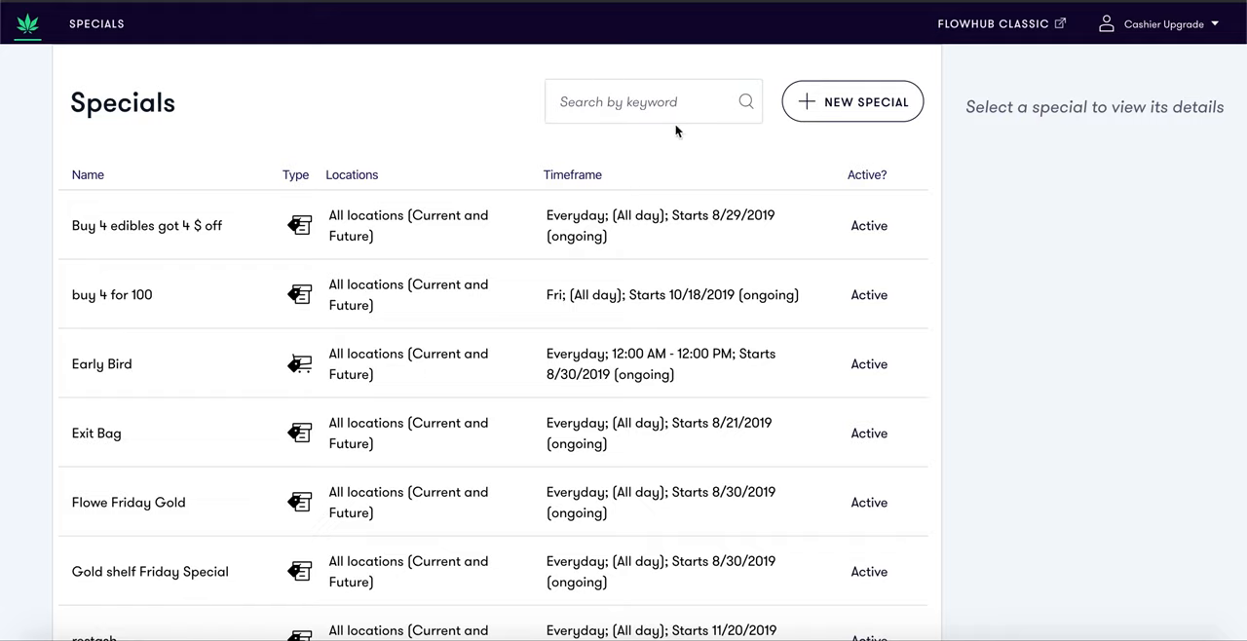
pyautogui.moveTo(744, 164)
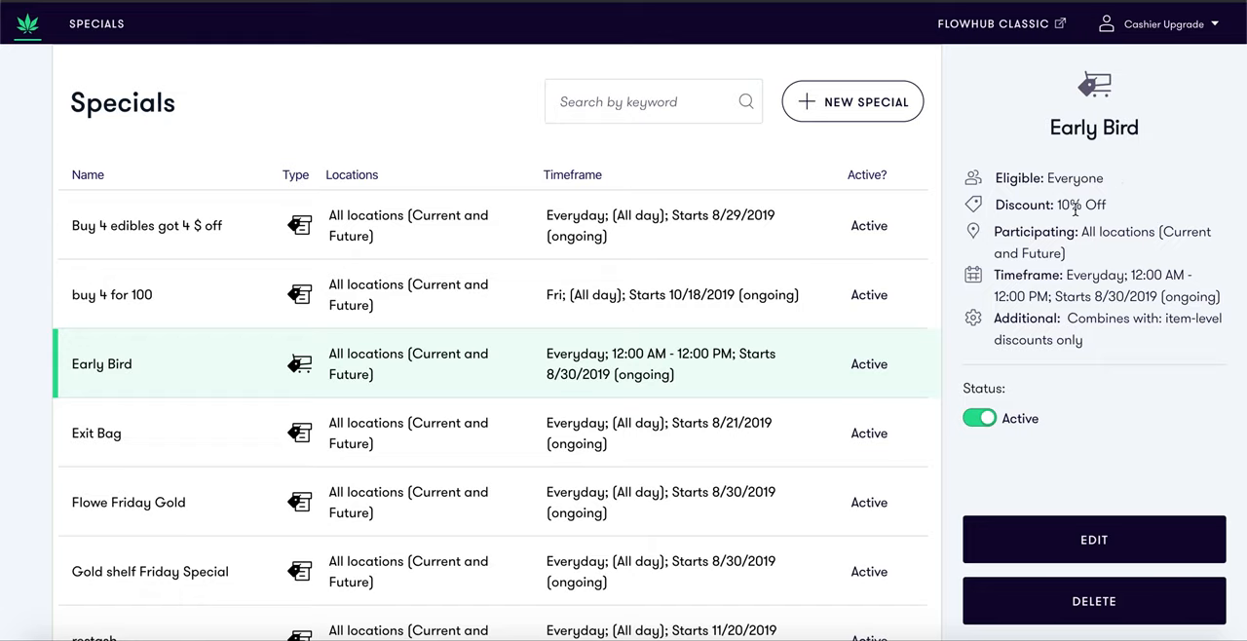
pyautogui.moveTo(1072, 330)
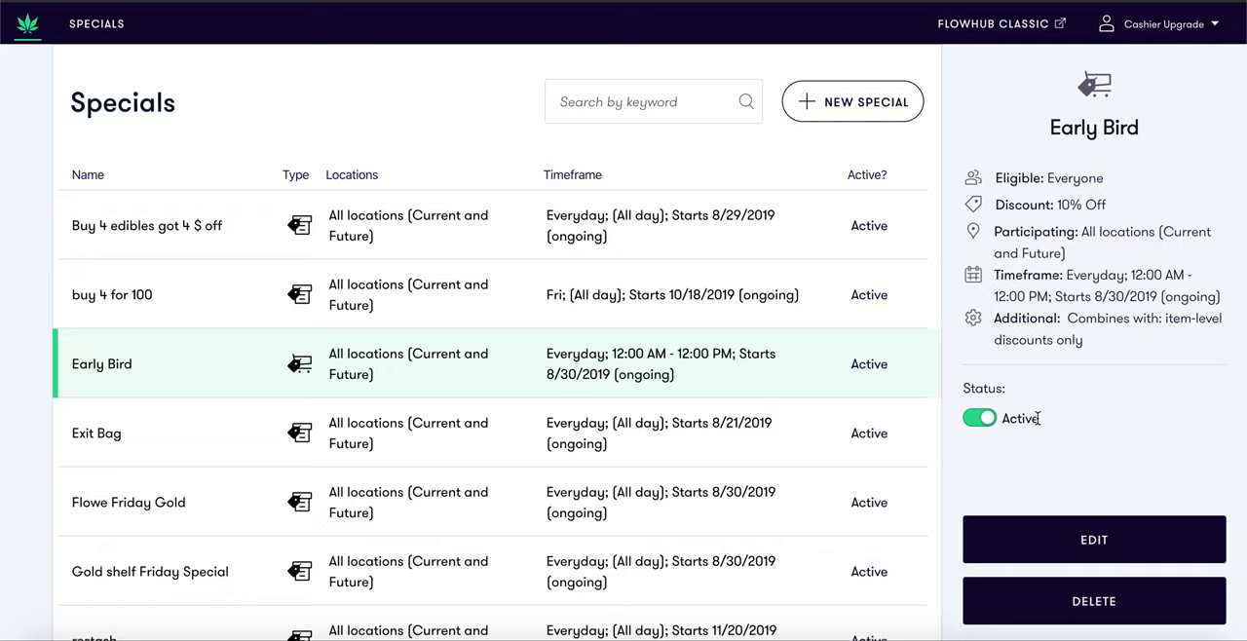
pyautogui.moveTo(872, 121)
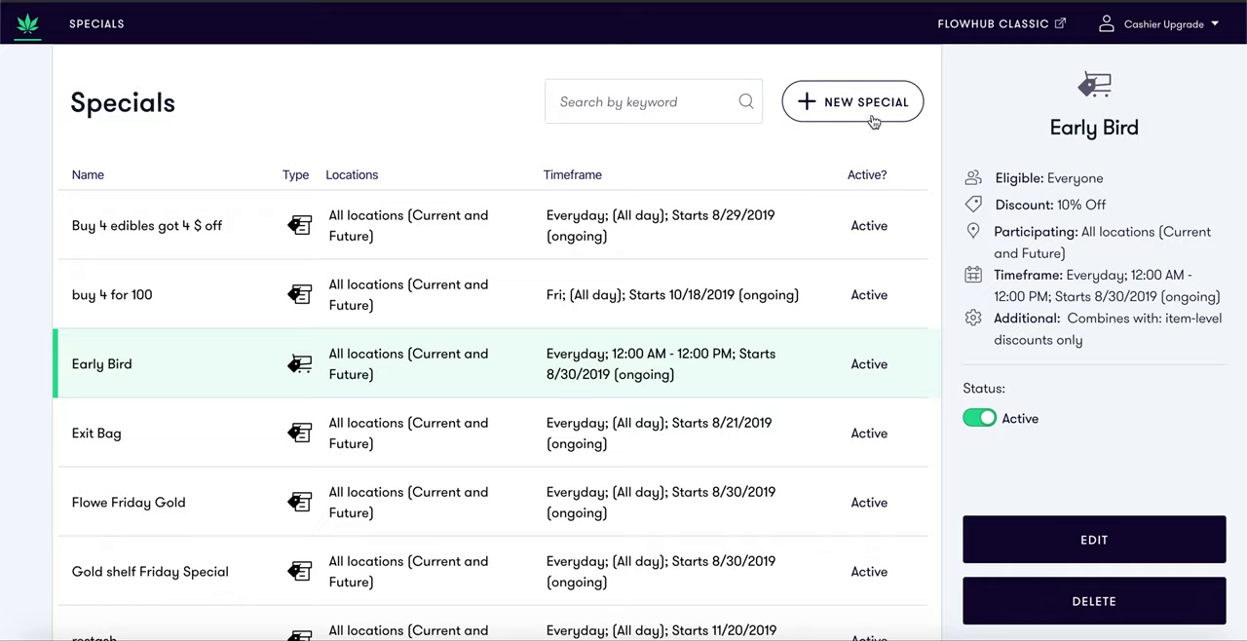
# - Start a new special via + NEW SPECIAL, showing the name field and type choices
pyautogui.click(852, 102)
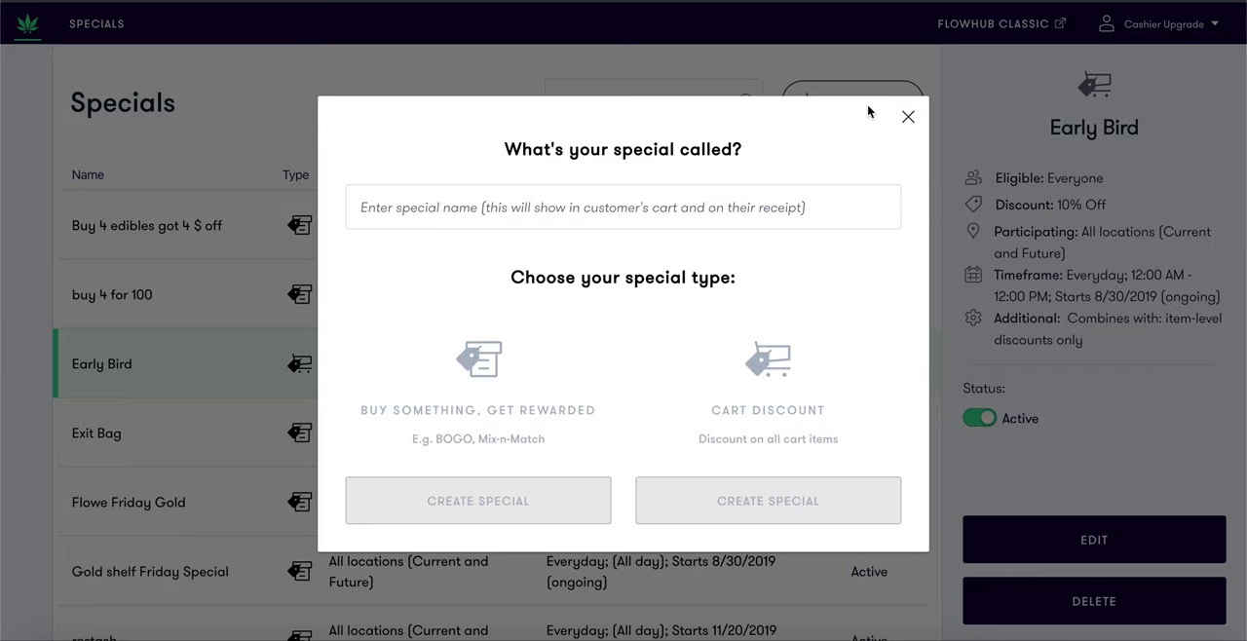
pyautogui.moveTo(758, 337)
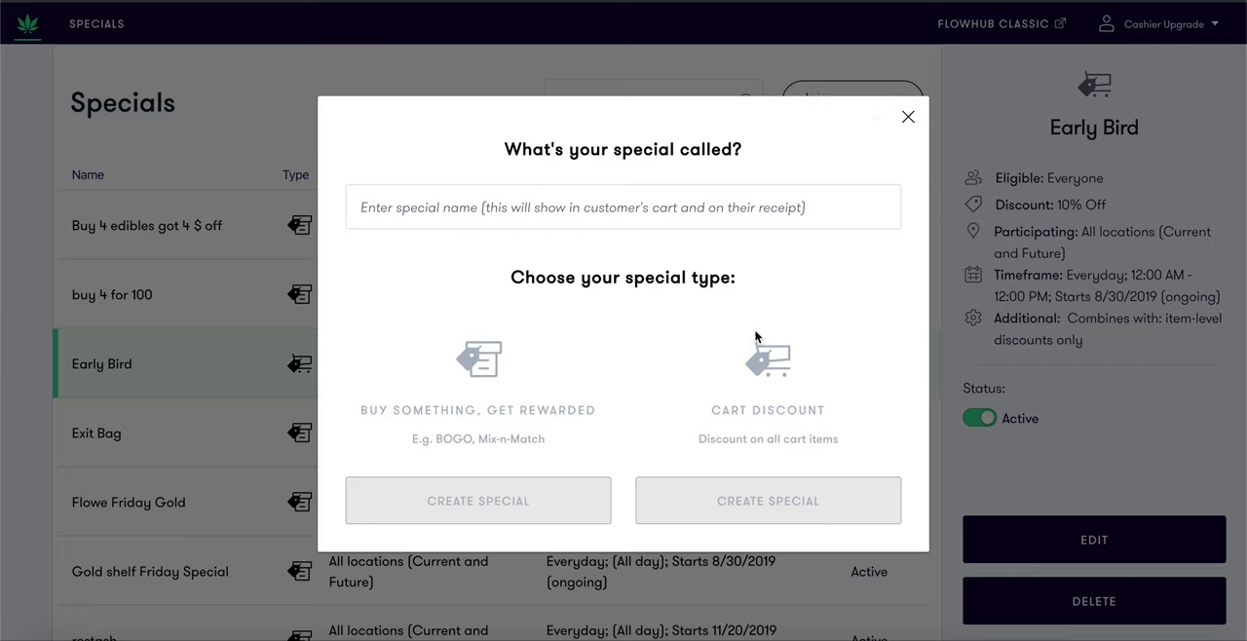
pyautogui.moveTo(402, 329)
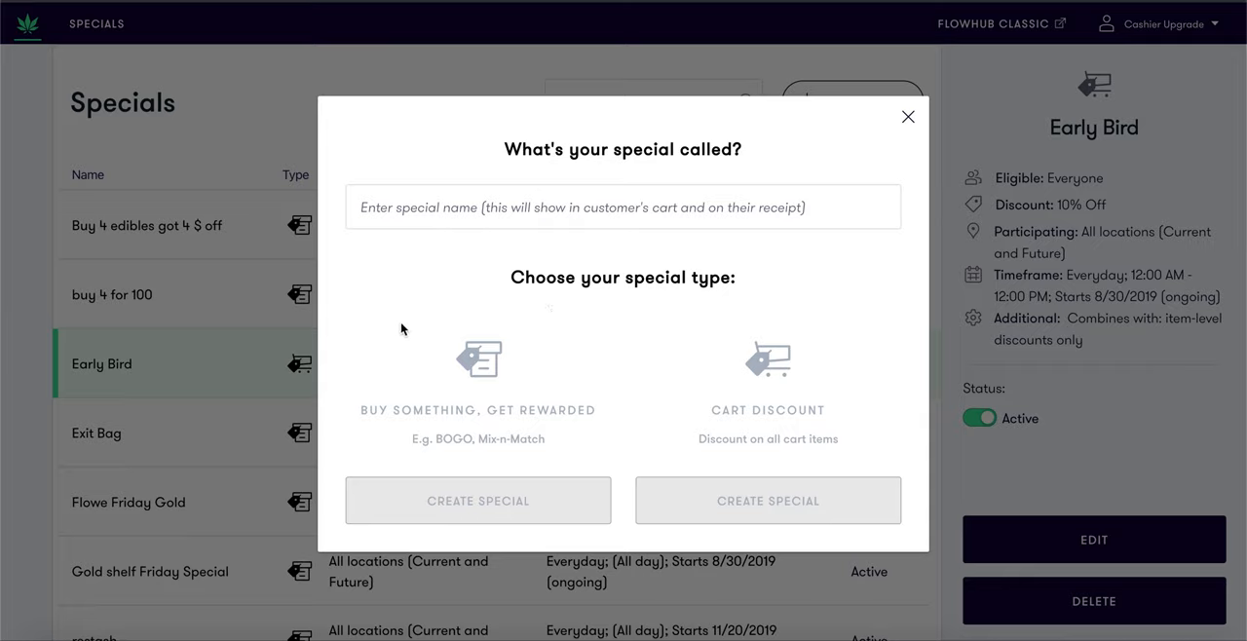
pyautogui.moveTo(775, 185)
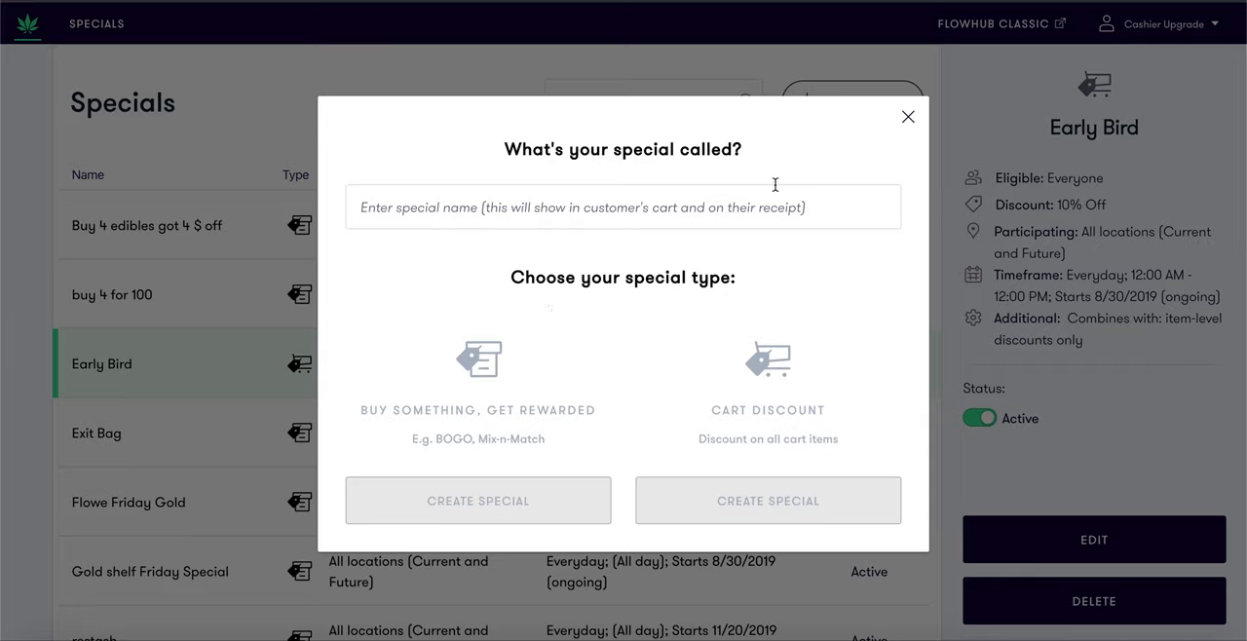